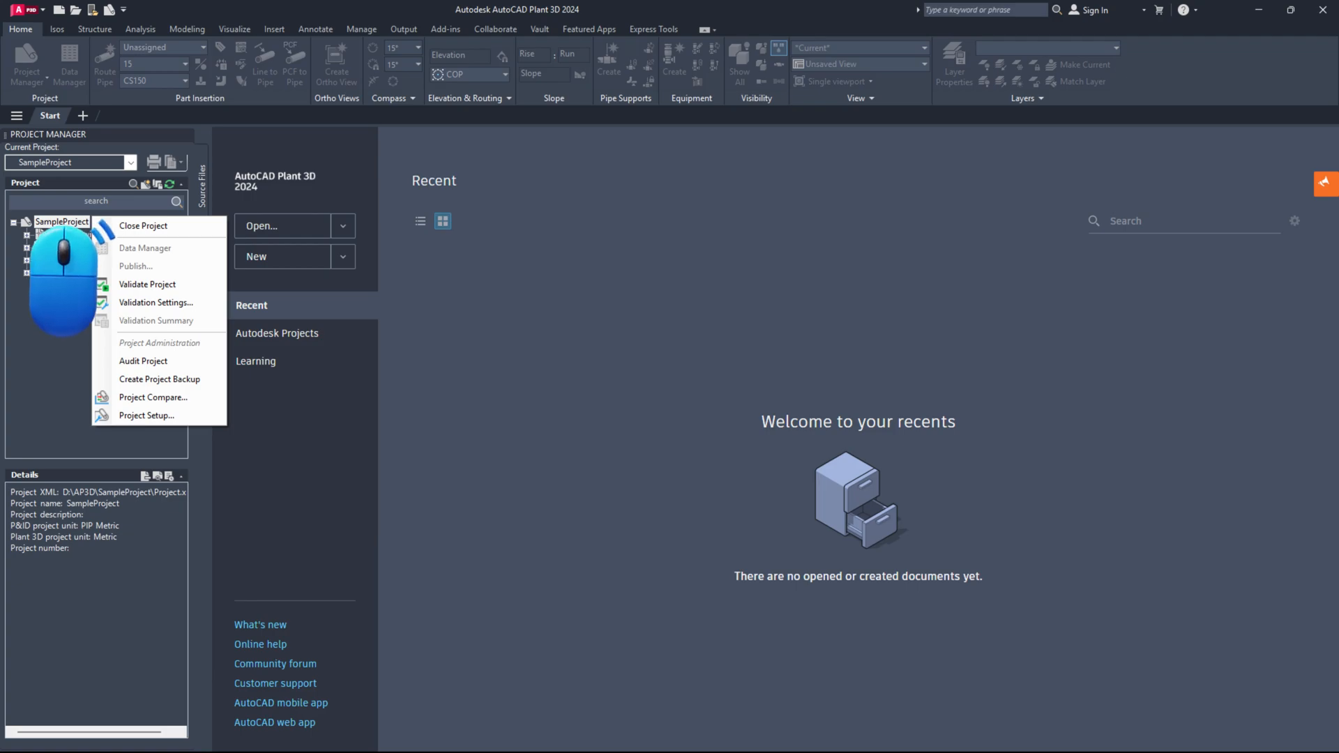
Reach the Pipe Run Component class in SampleProject's Plant 3D Class Definitions
{"action": "left_click", "coordinate": [147, 416]}
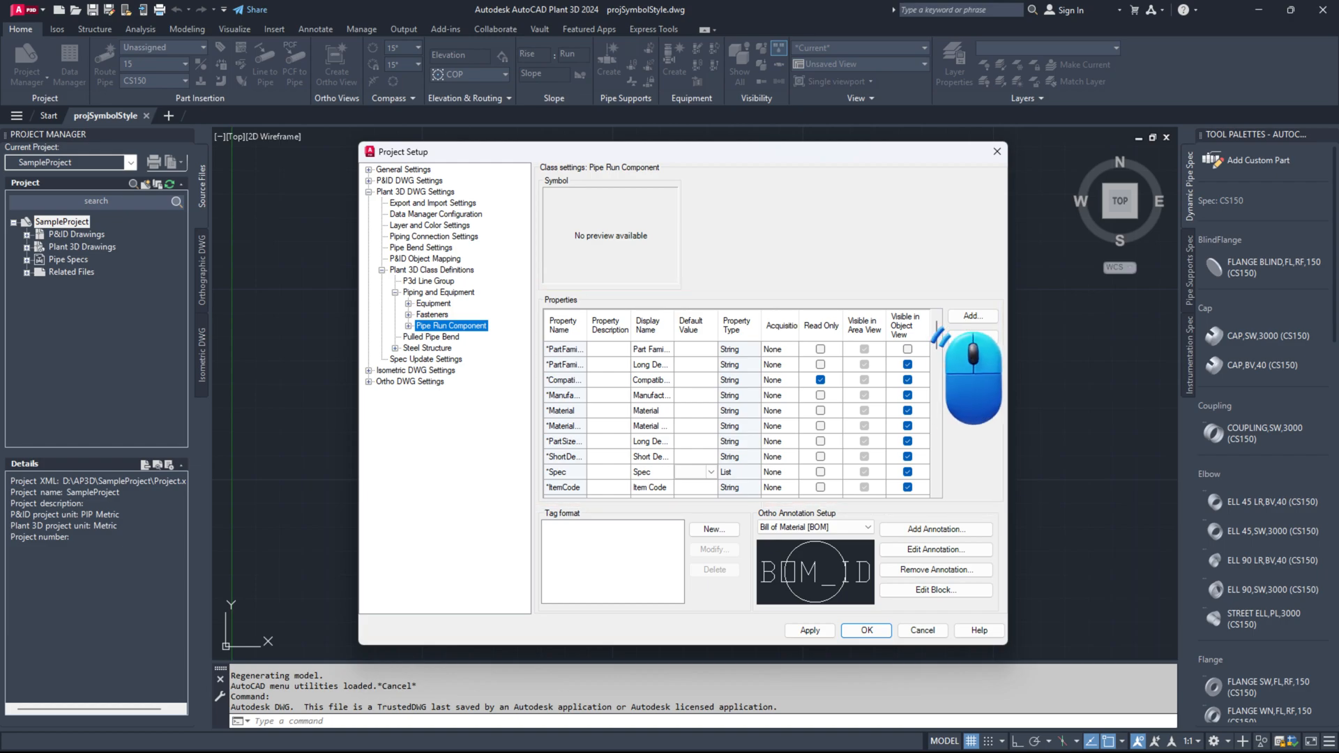
Add calculated property PositionX_M as Substring("Position X")/1000 to convert Position X to meters
{"action": "left_click", "coordinate": [972, 315]}
{"action": "type", "text": "Substring(\"Position X\"/1000,0,6)"}
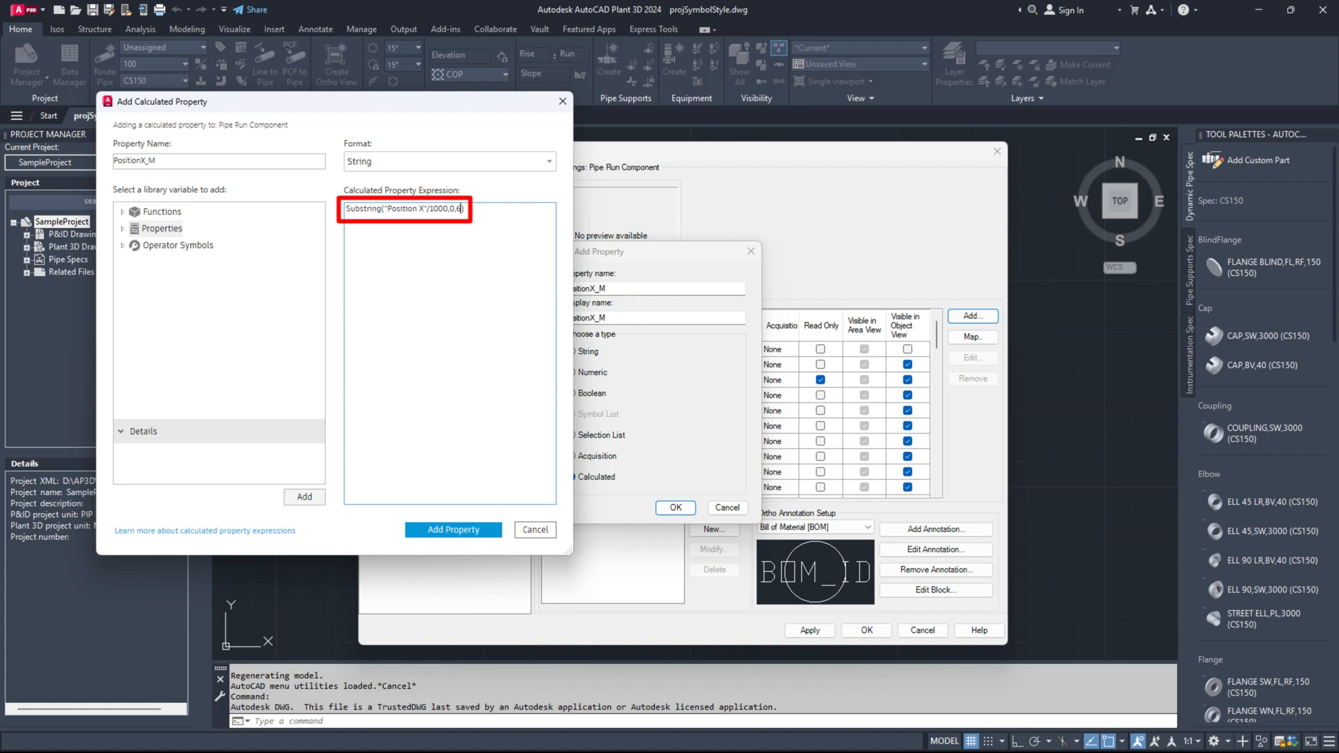
{"action": "left_click", "coordinate": [452, 530]}
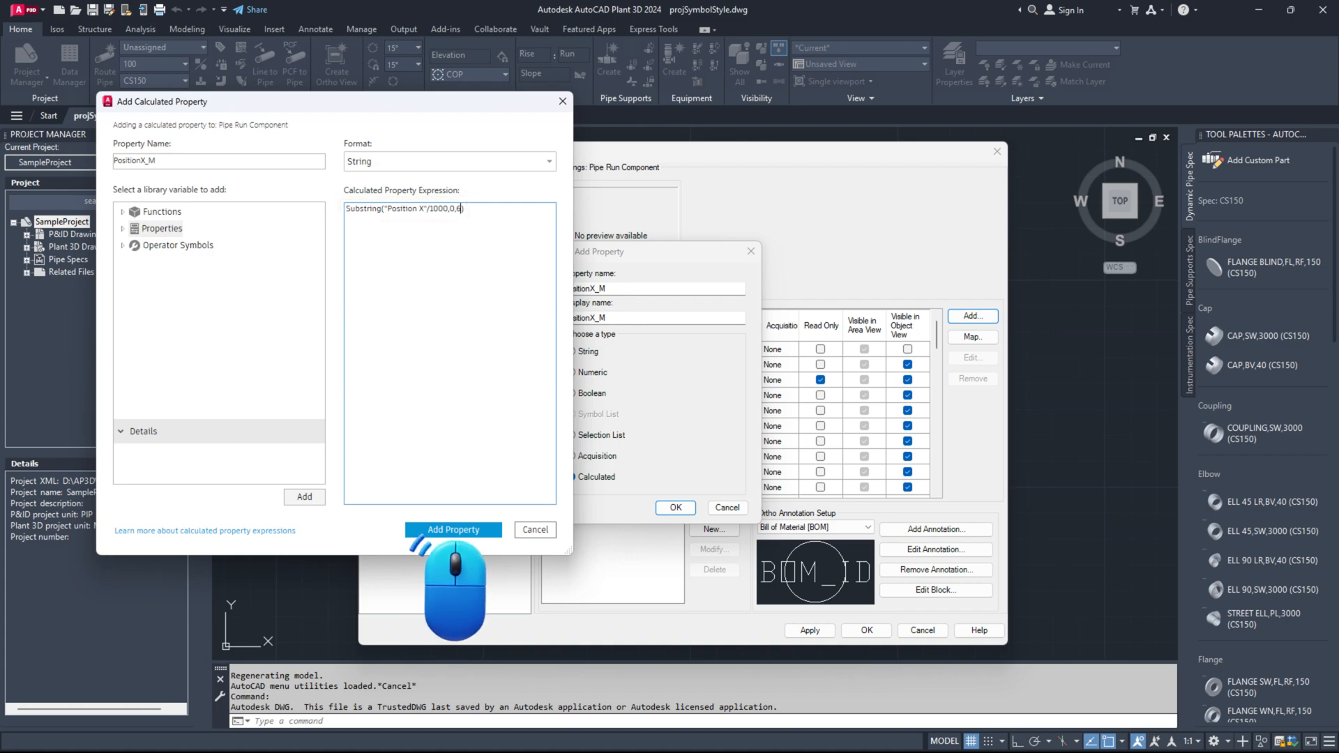
{"action": "left_click", "coordinate": [452, 530]}
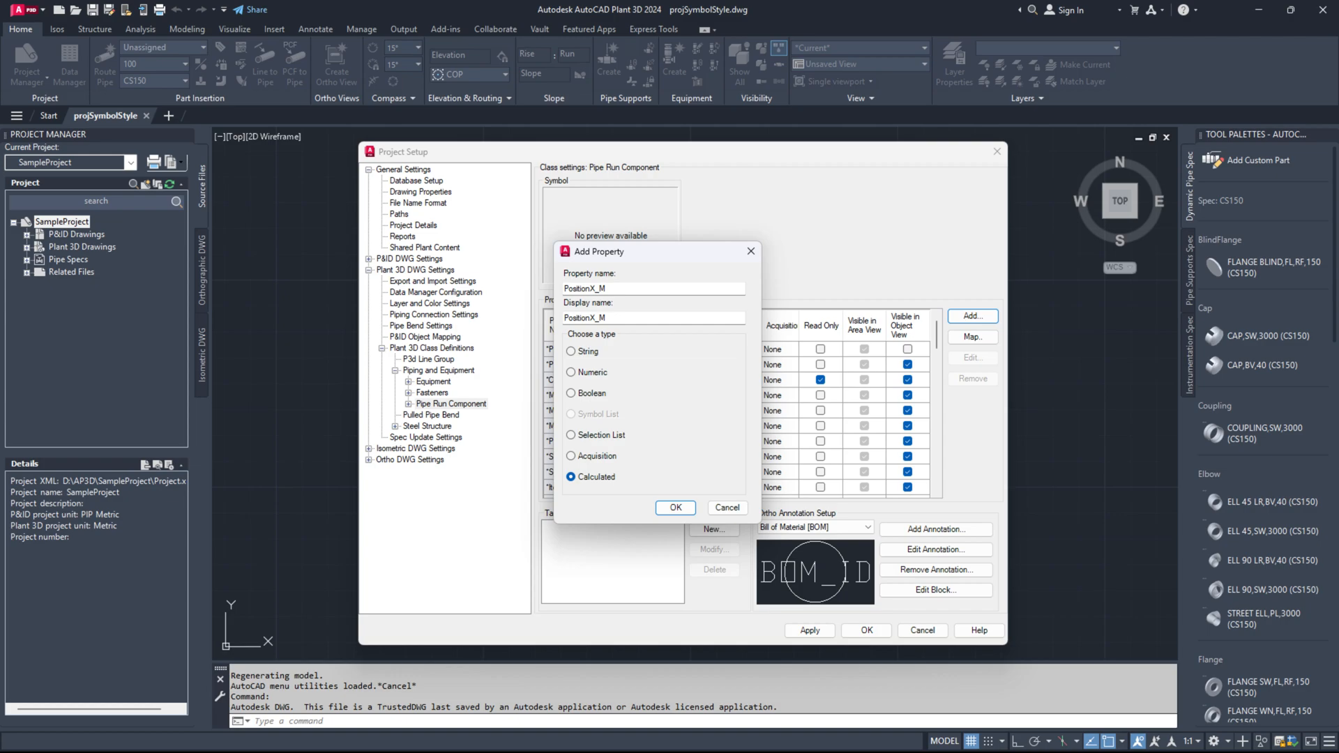
Confirm PositionX_M and add matching PositionY_M and PositionZ_M calculated properties
{"action": "left_click", "coordinate": [727, 507]}
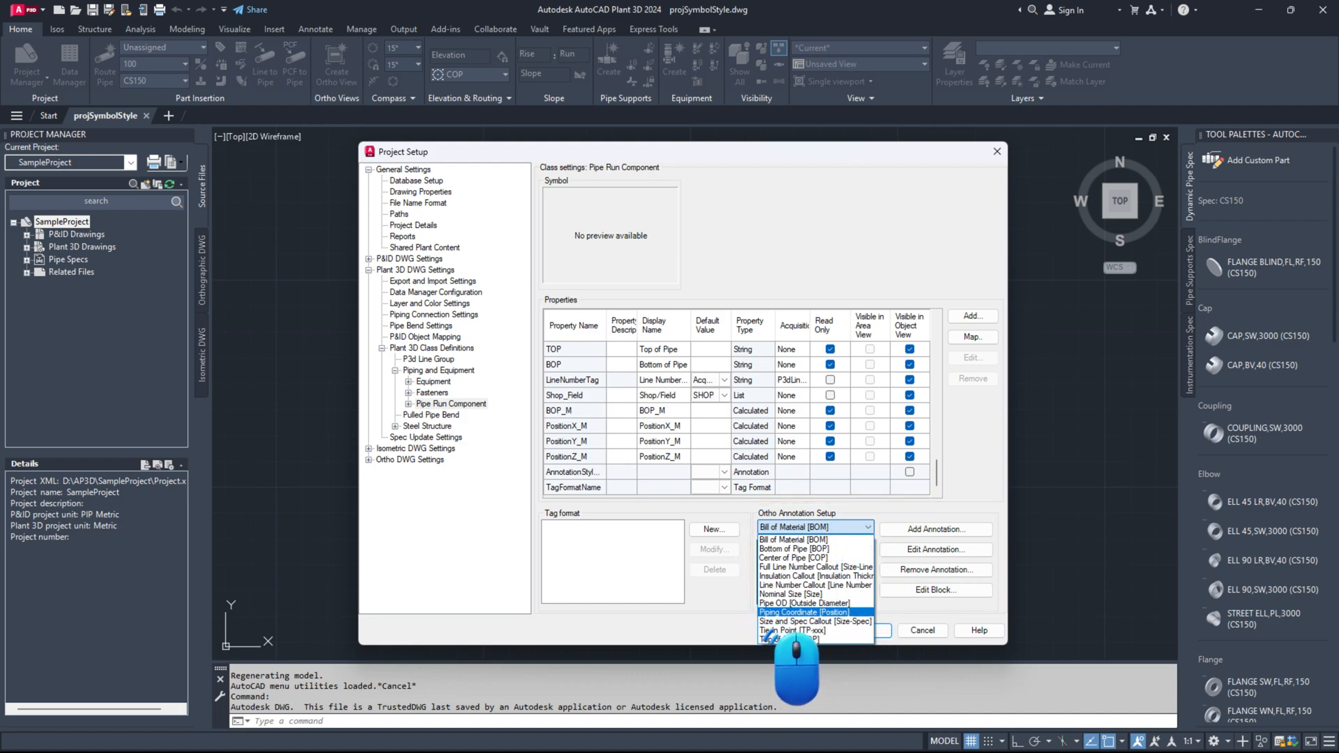
Edit the Piping Coordinate [Position] block and select its E. attribute for format assignment
{"action": "left_click", "coordinate": [804, 612]}
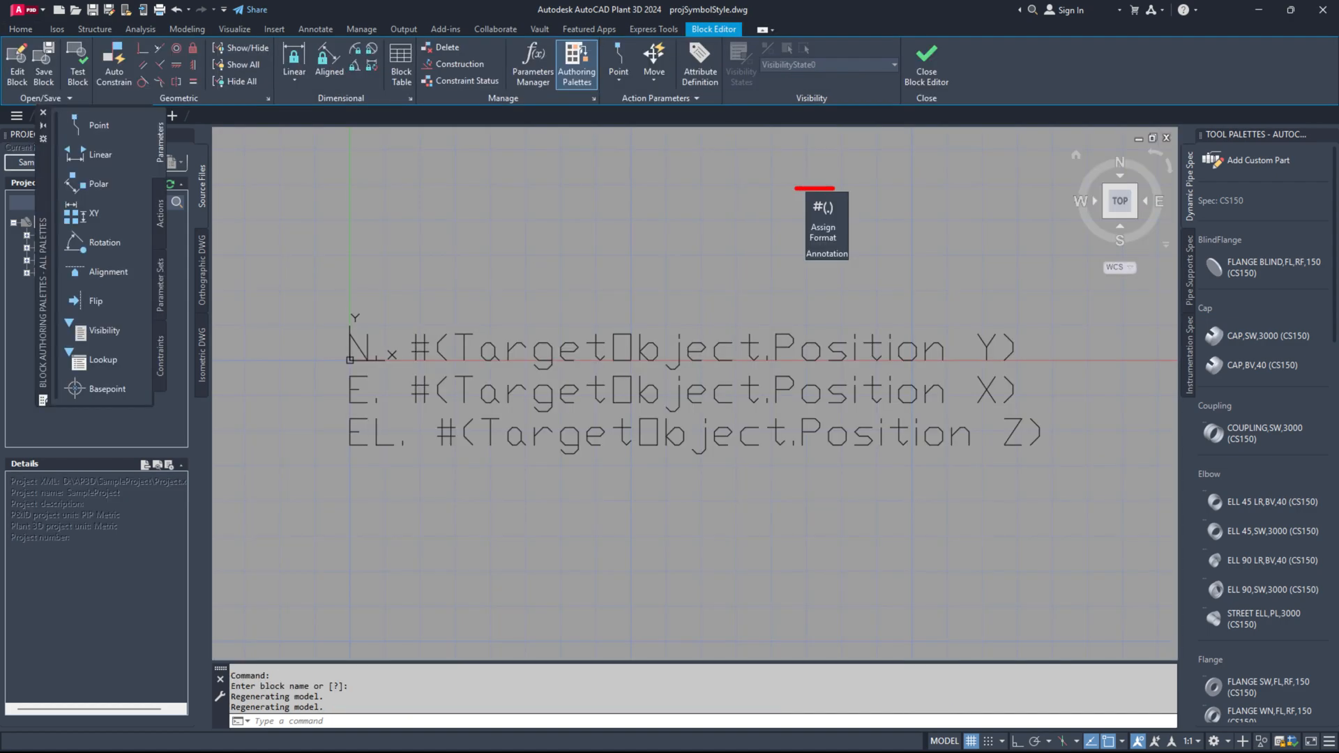
{"action": "left_click", "coordinate": [826, 226]}
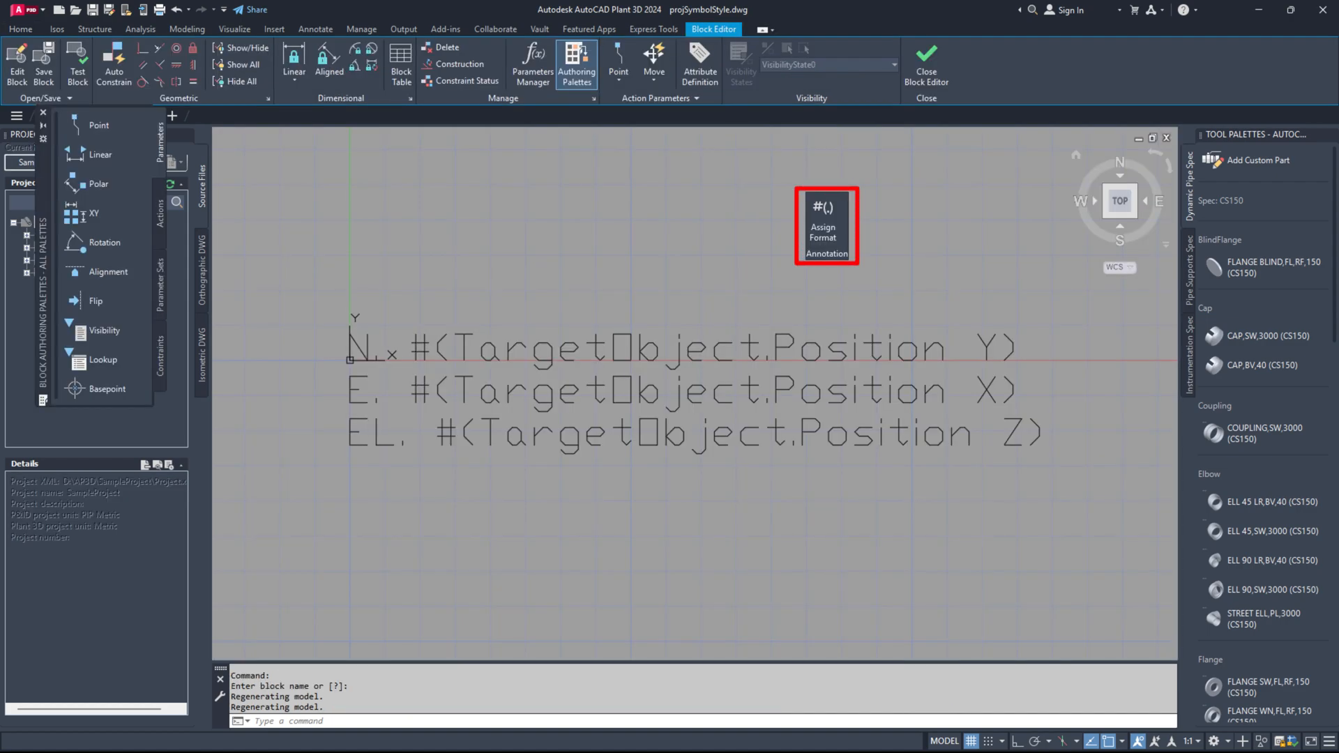
{"action": "left_click", "coordinate": [825, 226]}
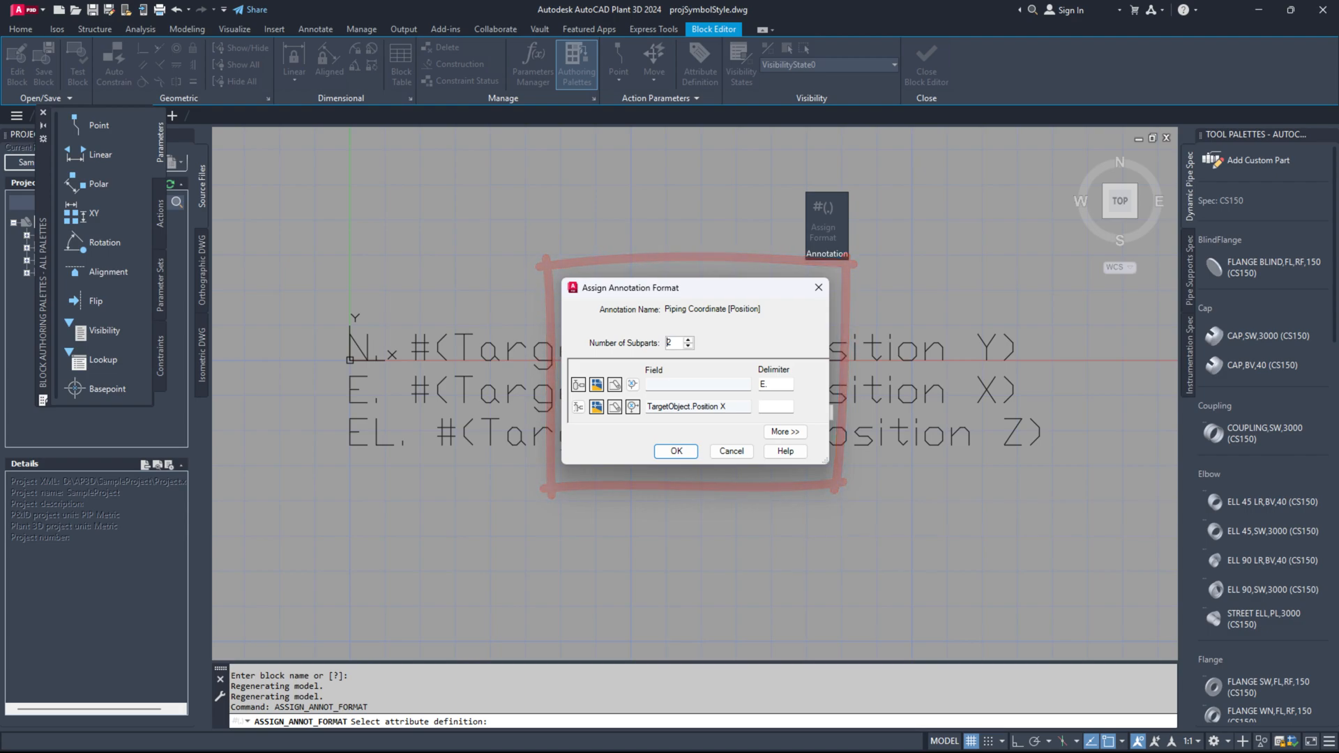
Set the easting line to class property PositionX_M with an M delimiter suffix
{"action": "left_click", "coordinate": [577, 407]}
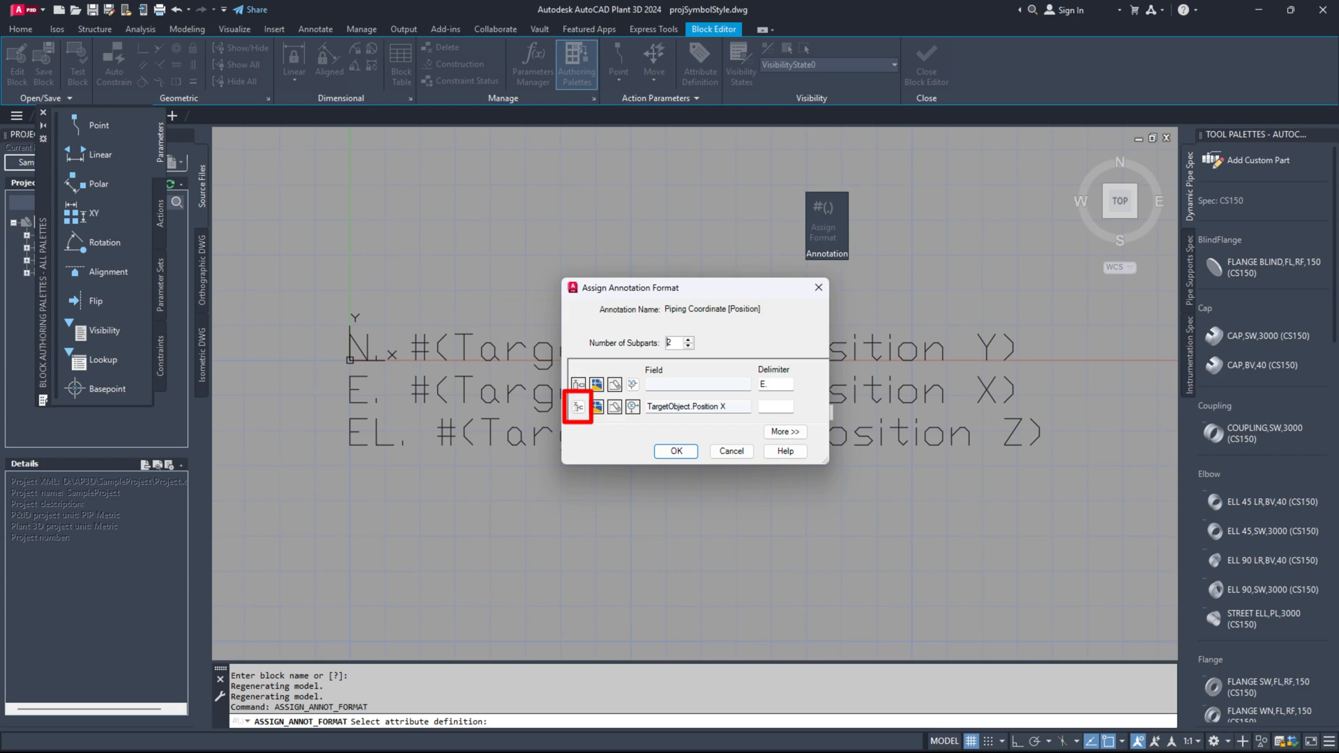
{"action": "left_click", "coordinate": [578, 407]}
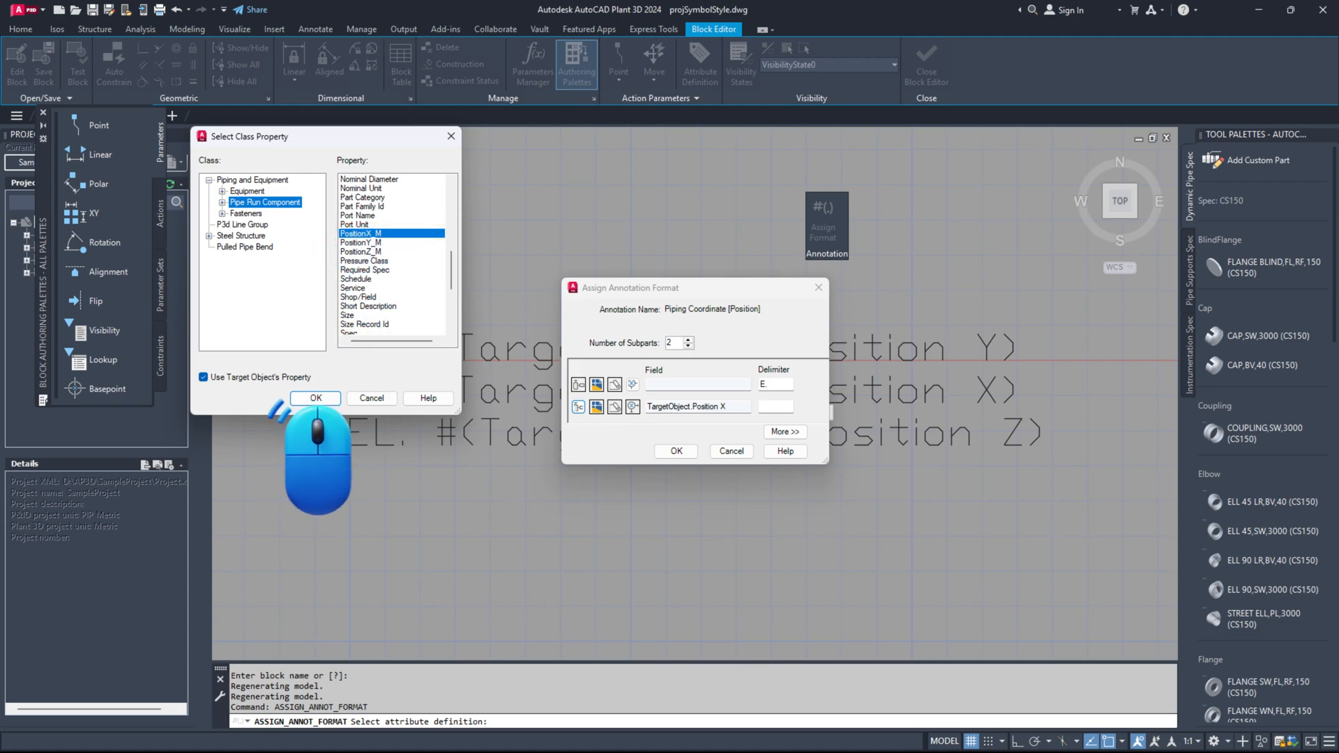
{"action": "left_click", "coordinate": [315, 399]}
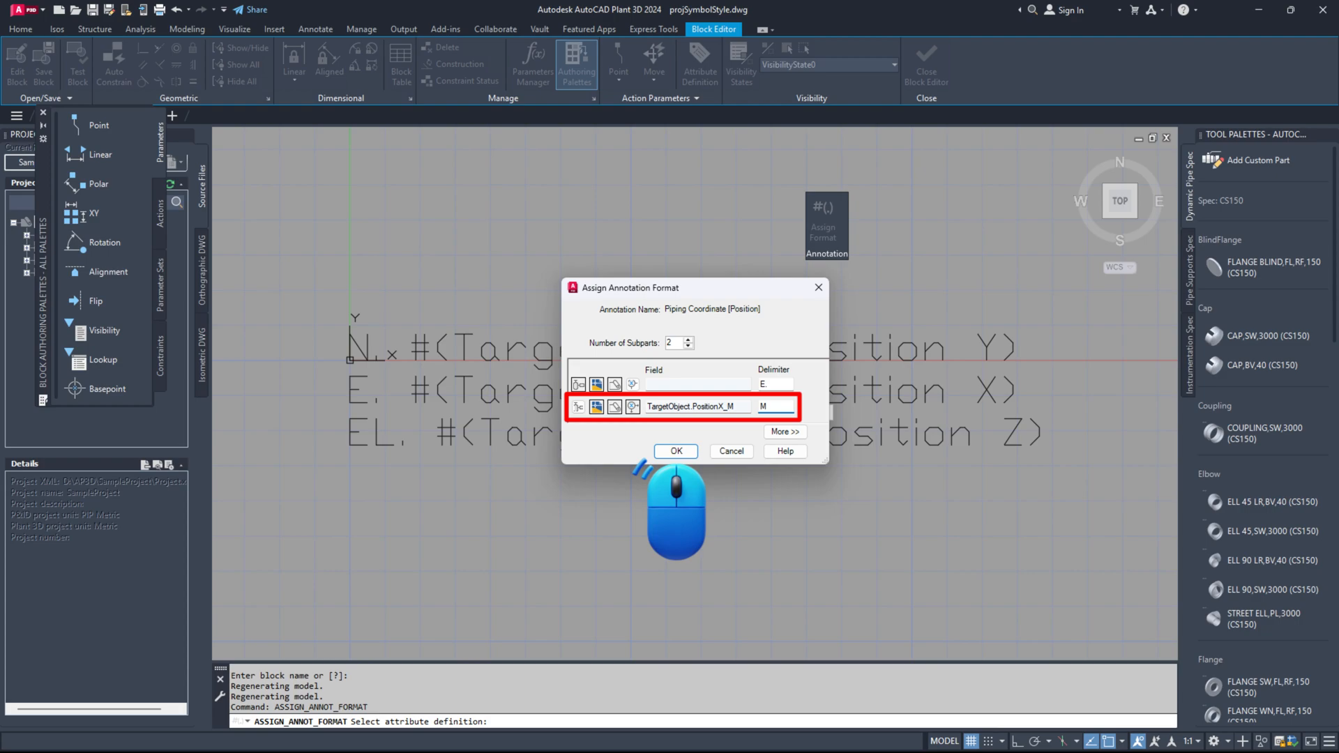
{"action": "left_click", "coordinate": [677, 452]}
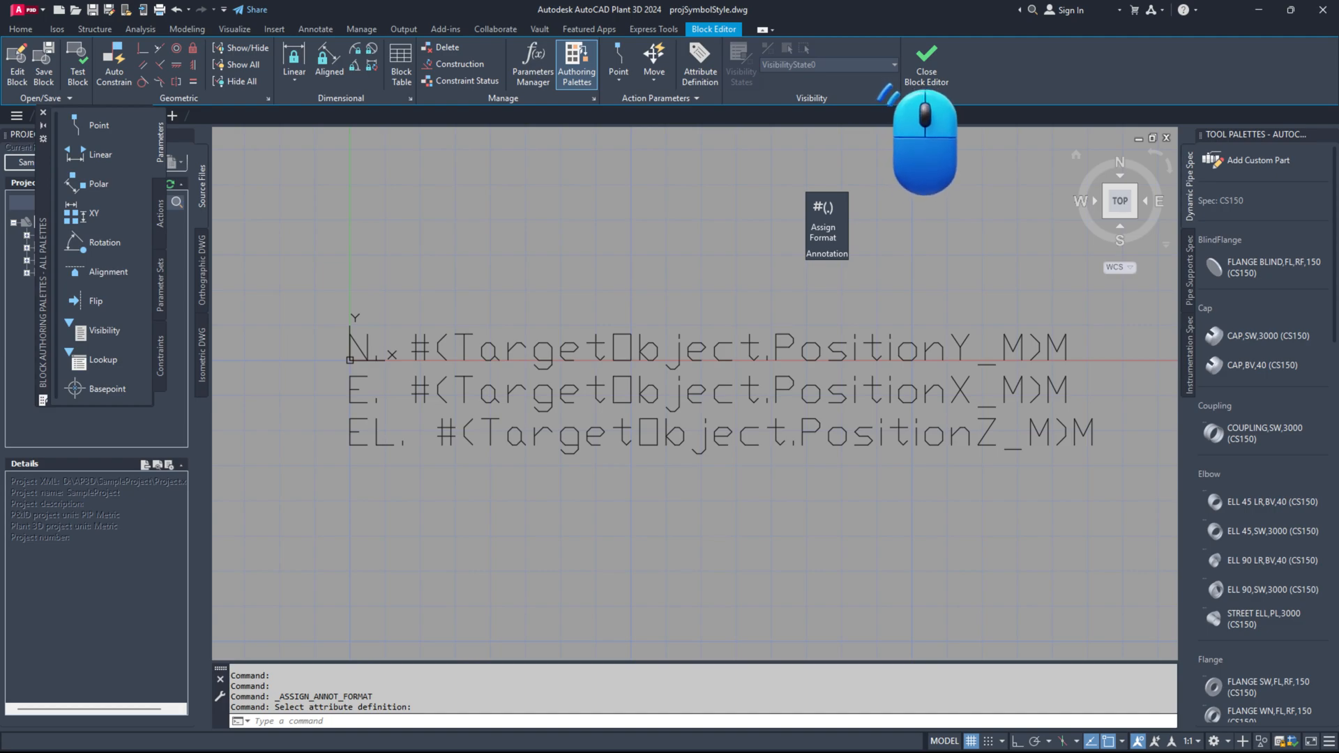
Close the block editor, saving changes to Piping Coordinate [Position]
{"action": "left_click", "coordinate": [926, 59]}
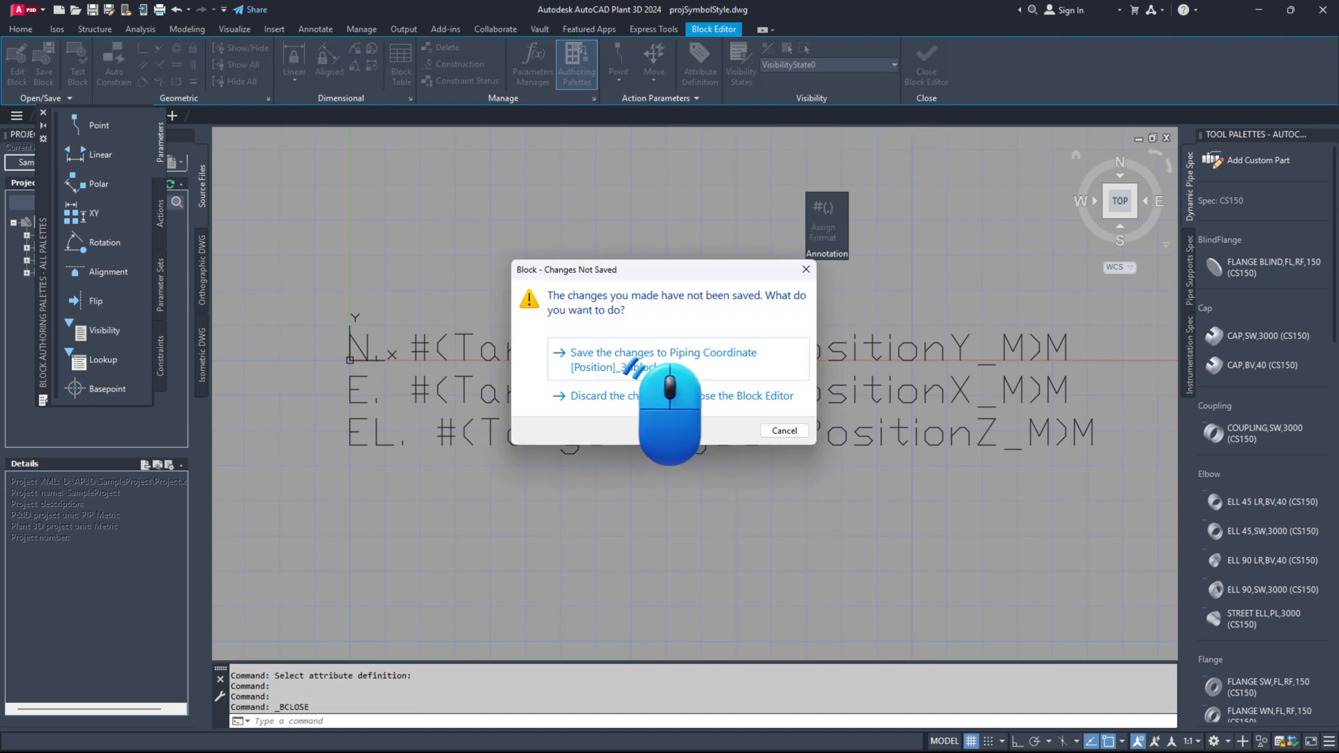
{"action": "left_click", "coordinate": [662, 352]}
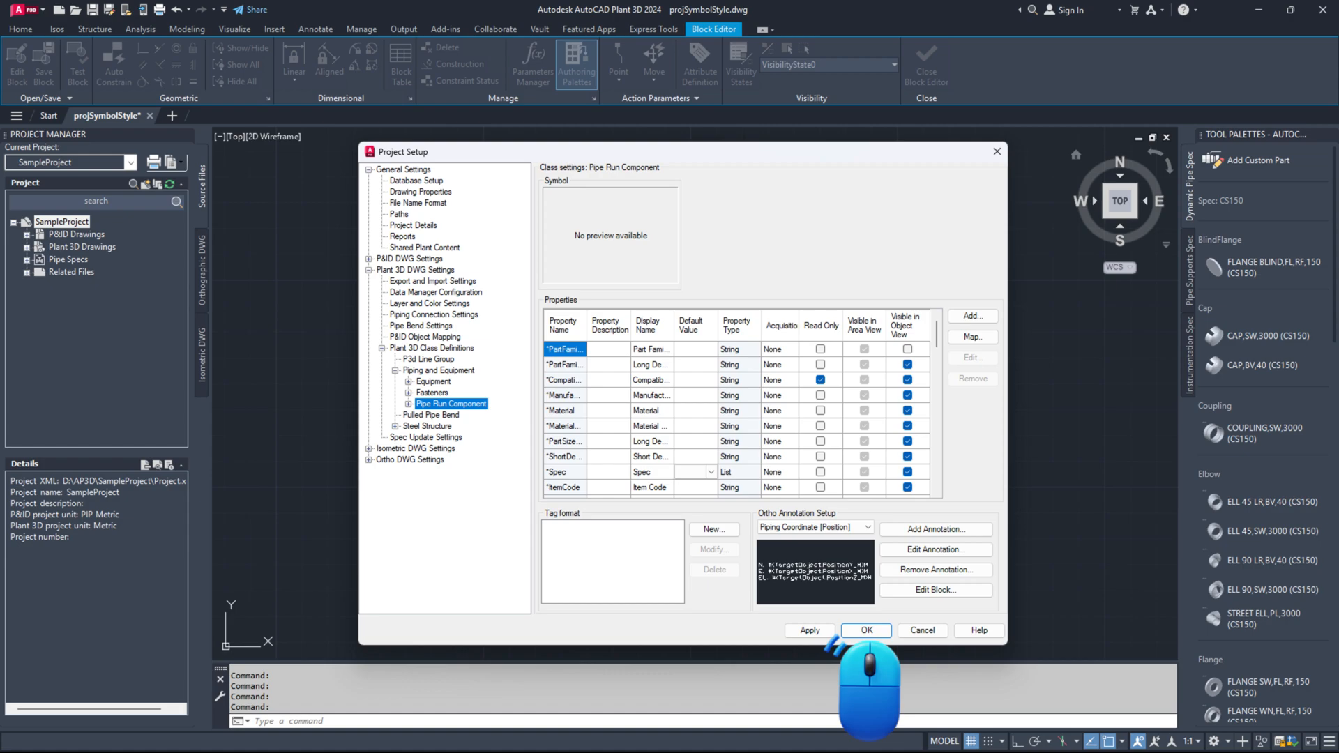